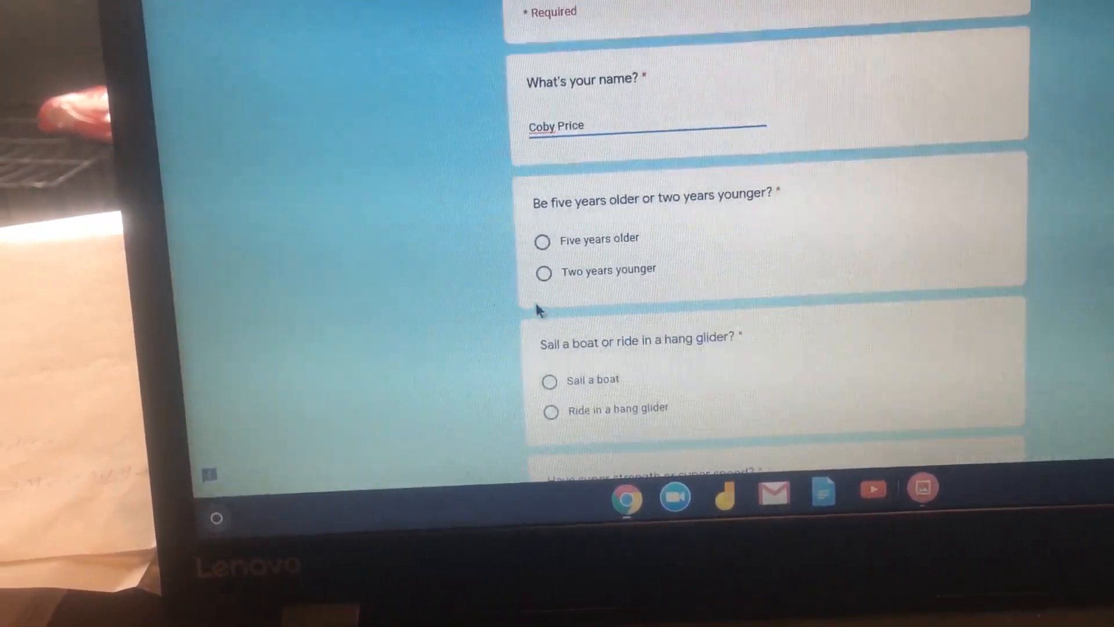
Choose 'Two years younger' as the answer to the first question.
left_click(543, 273)
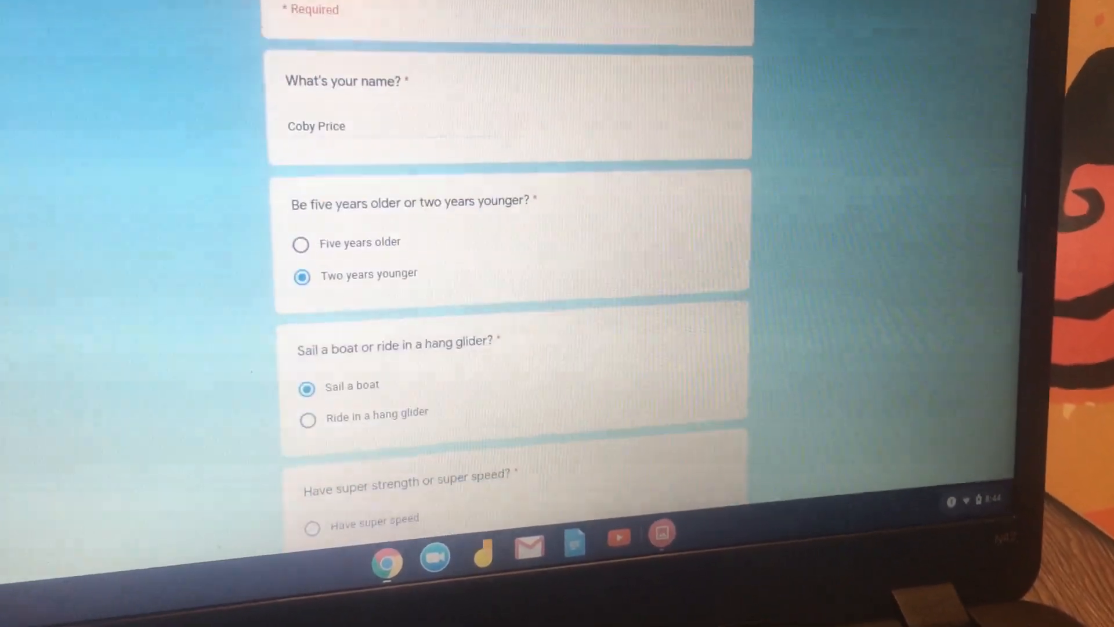
Scroll down to the 'Have super speed' and 'super humid' questions.
scroll("down", 3)
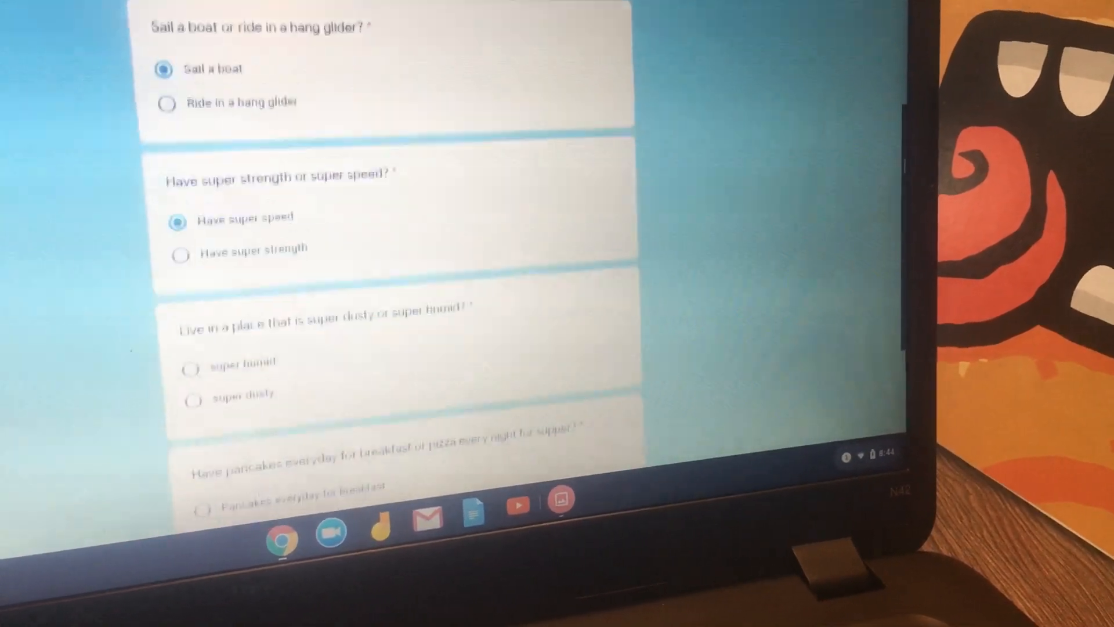
scroll("down", 3)
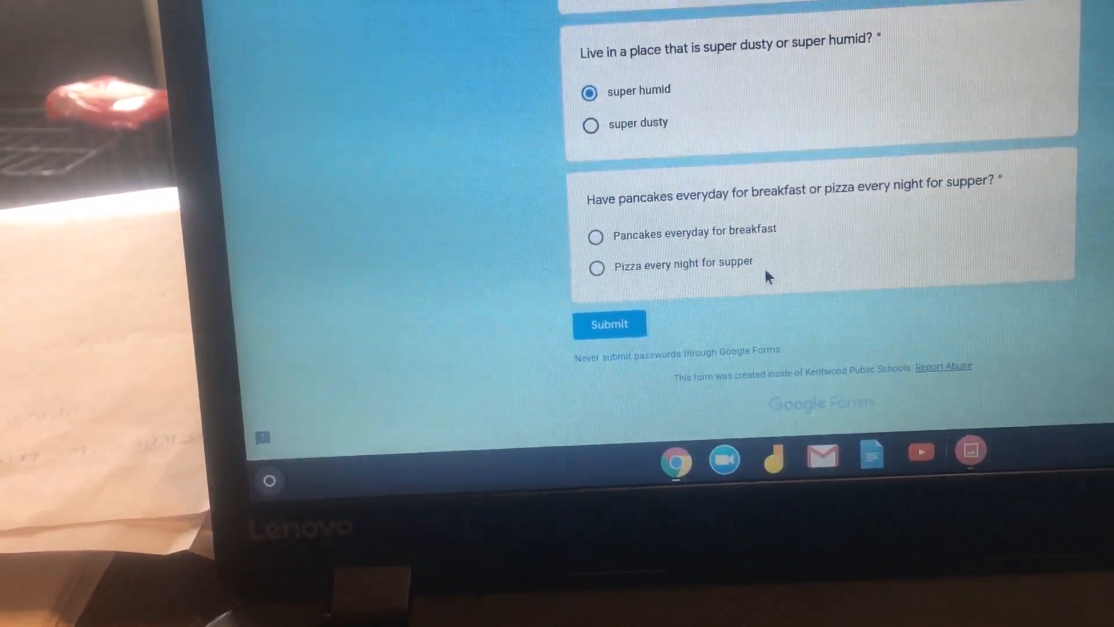
Answer the pancakes-or-pizza question and submit the response.
left_click(597, 269)
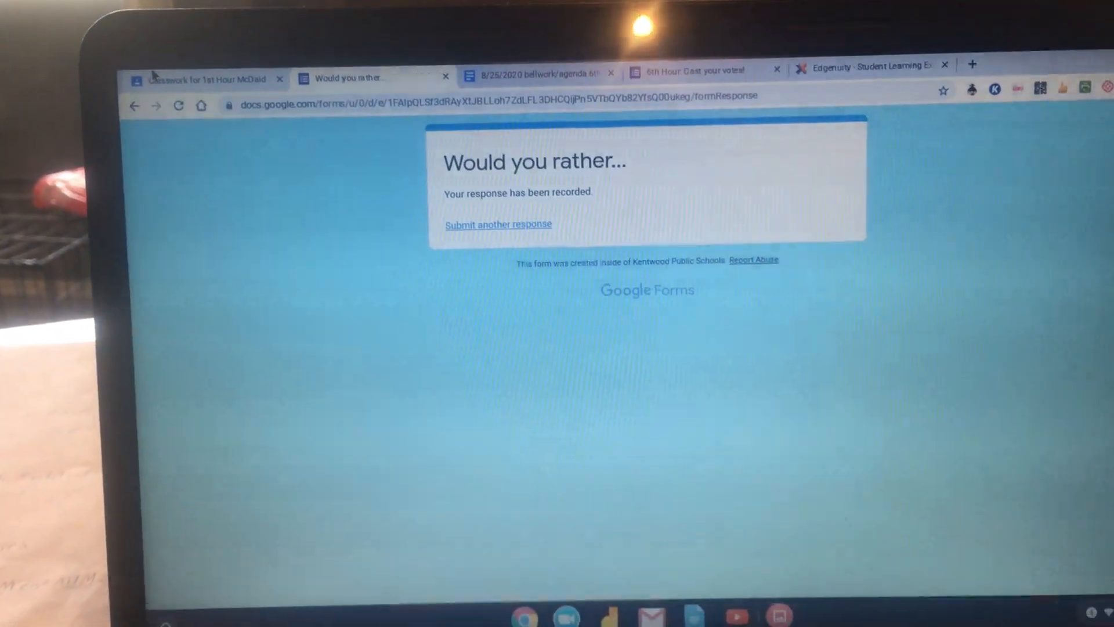
left_click(203, 79)
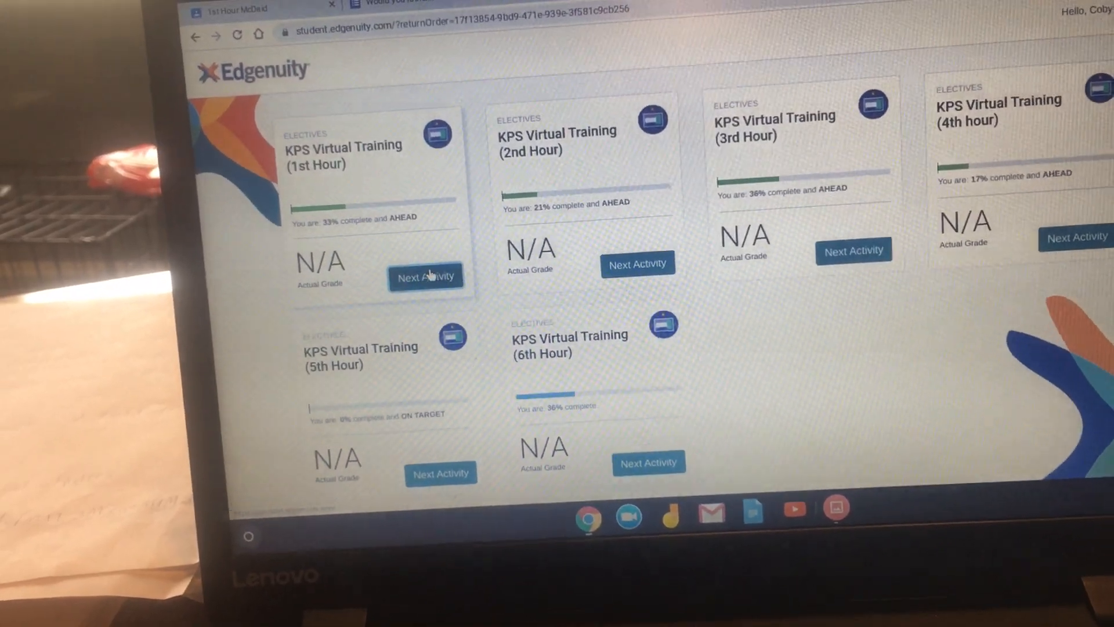
Scroll through the KPS Virtual Training course cards on the dashboard.
scroll("down", 3)
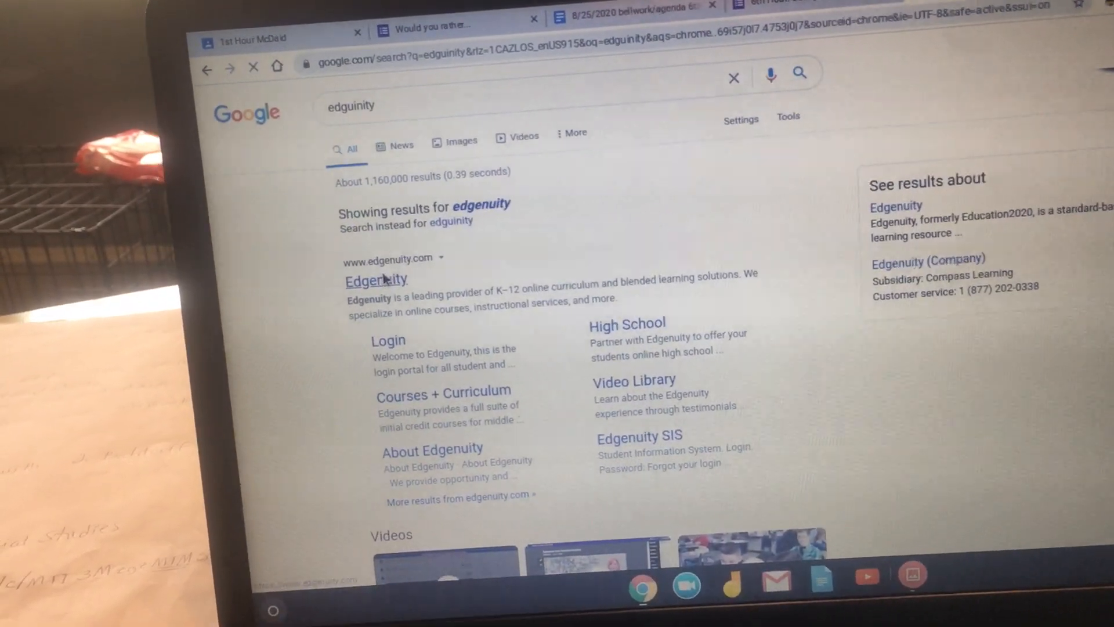
Reach the Edgenuity student login page from the search results via LOG IN.
left_click(376, 280)
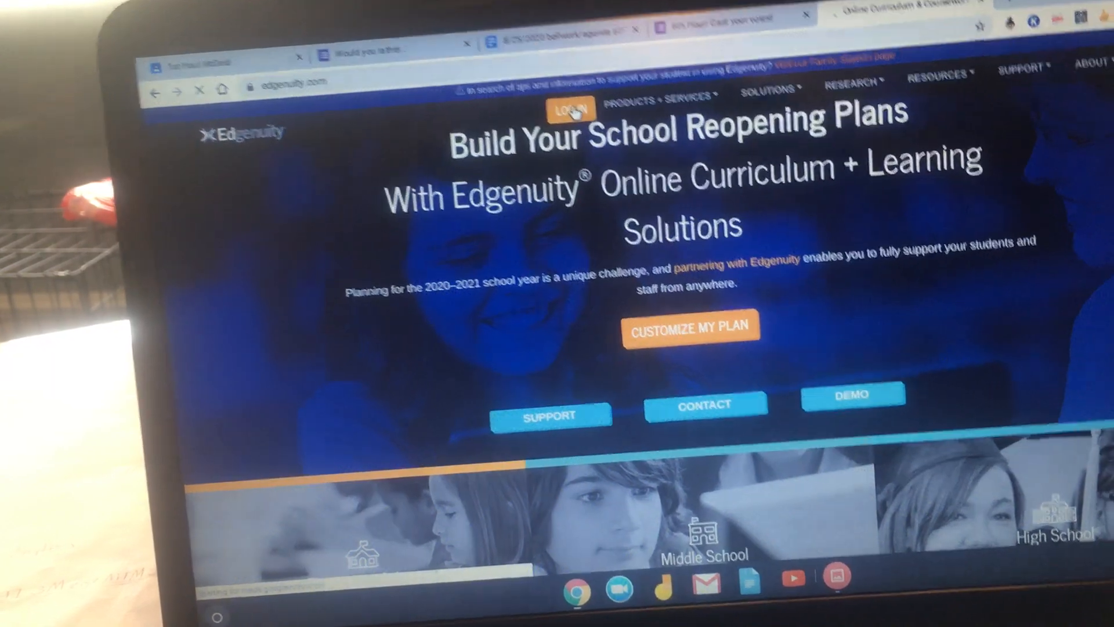
left_click(571, 109)
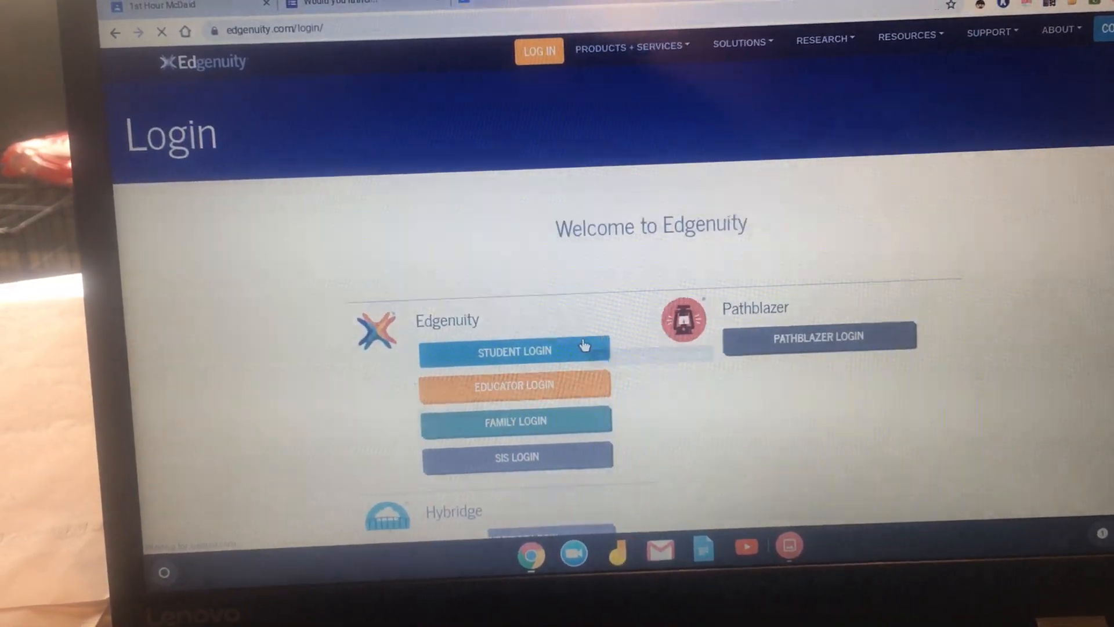
left_click(516, 350)
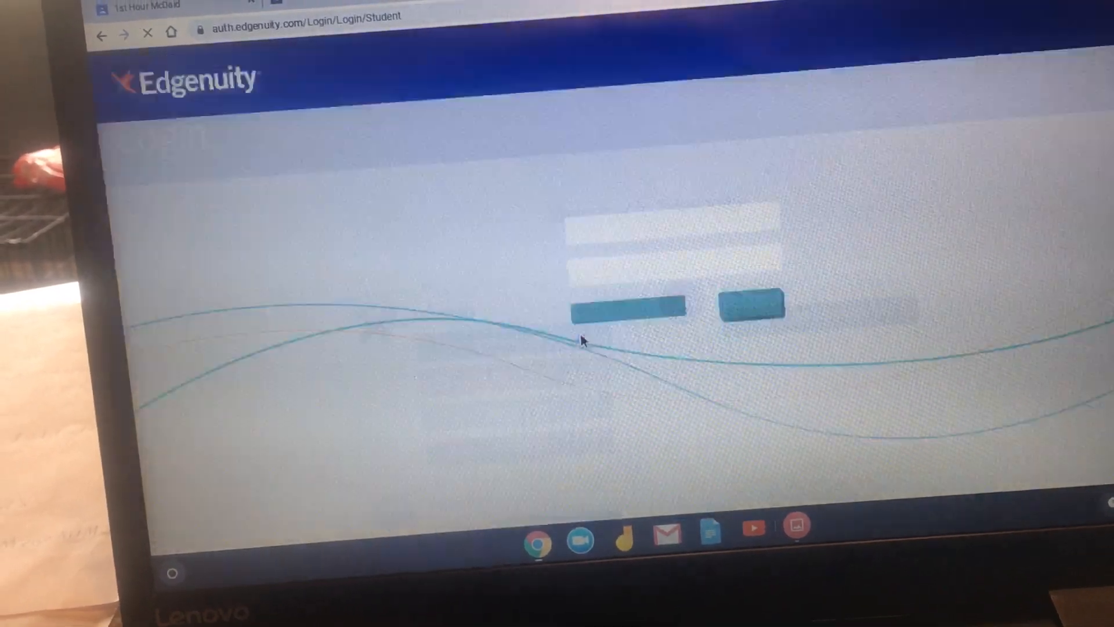